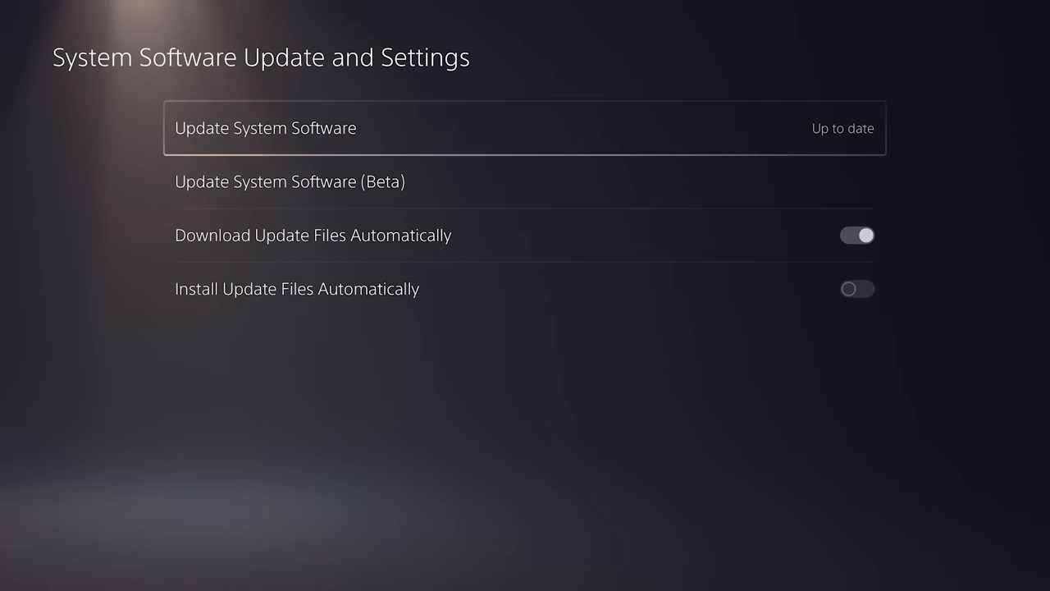
- Request the beta system software update and acknowledge the beta program notice
left_click(265, 127)
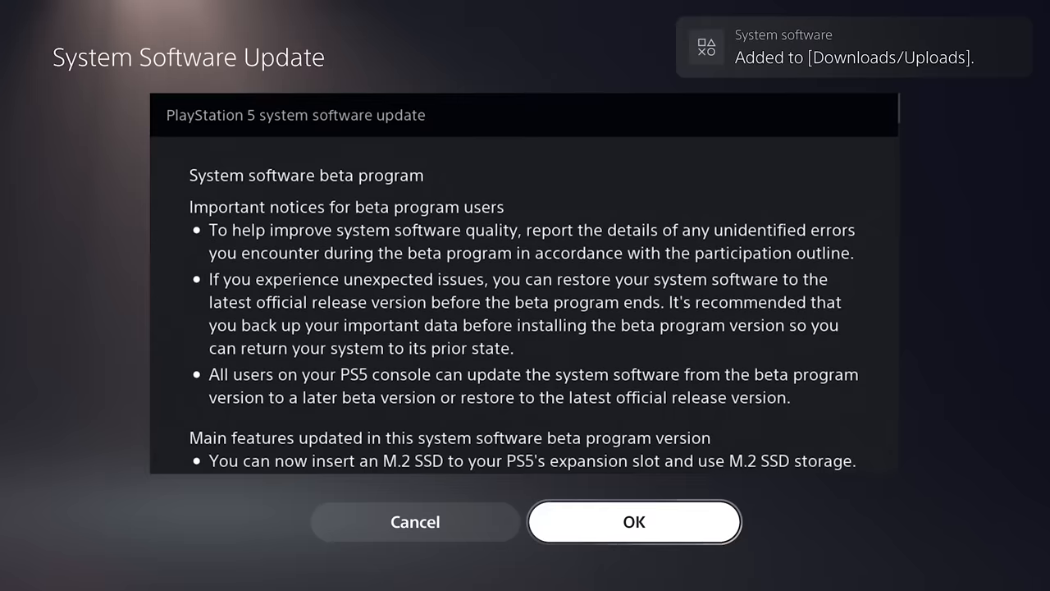
left_click(634, 522)
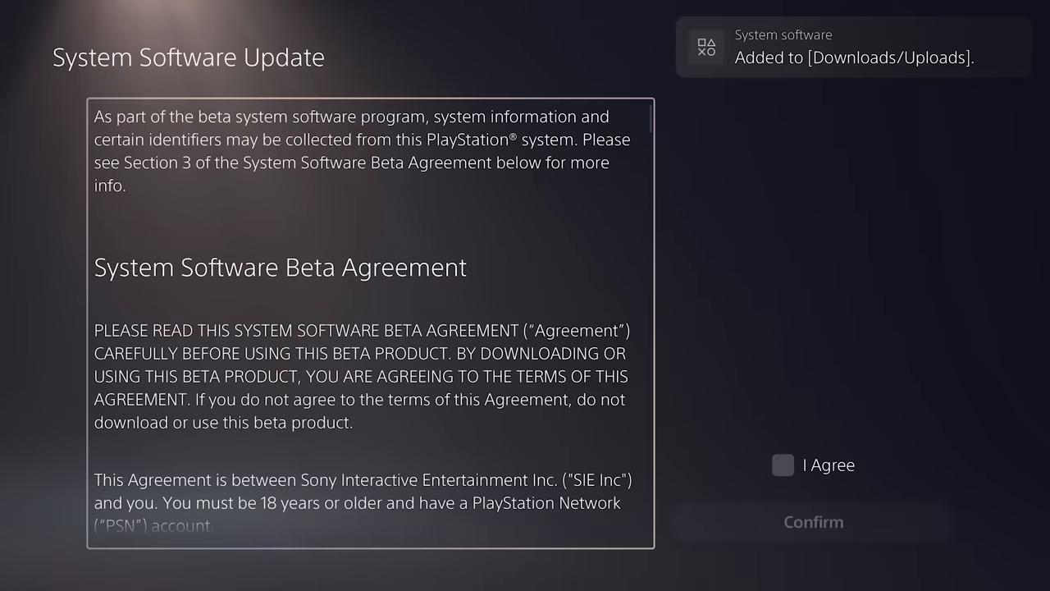
- Agree to the System Software Beta Agreement and dismiss the M.2 SSD read speed result
left_click(813, 521)
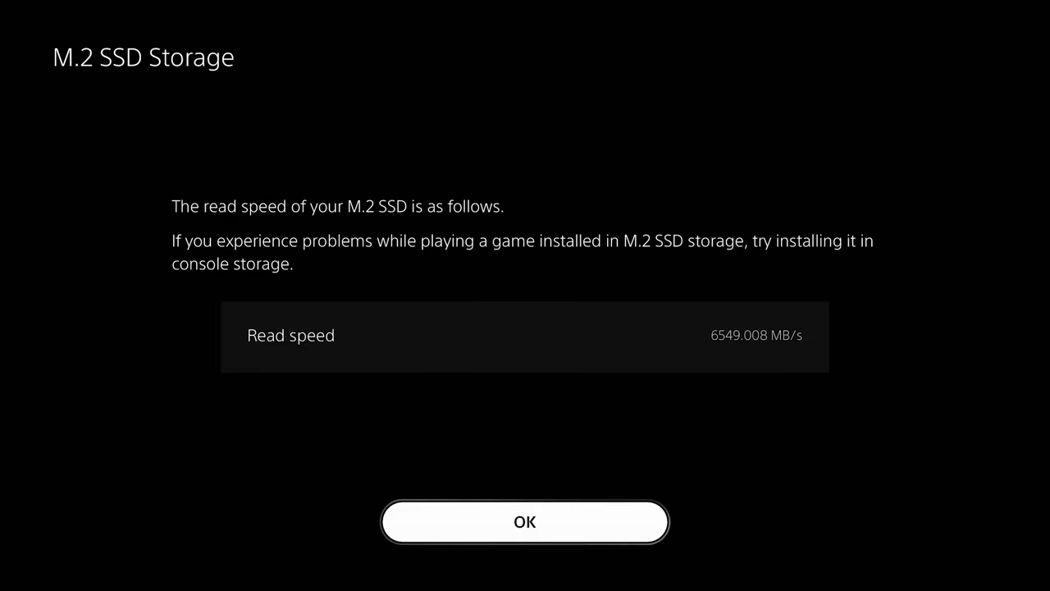
left_click(524, 522)
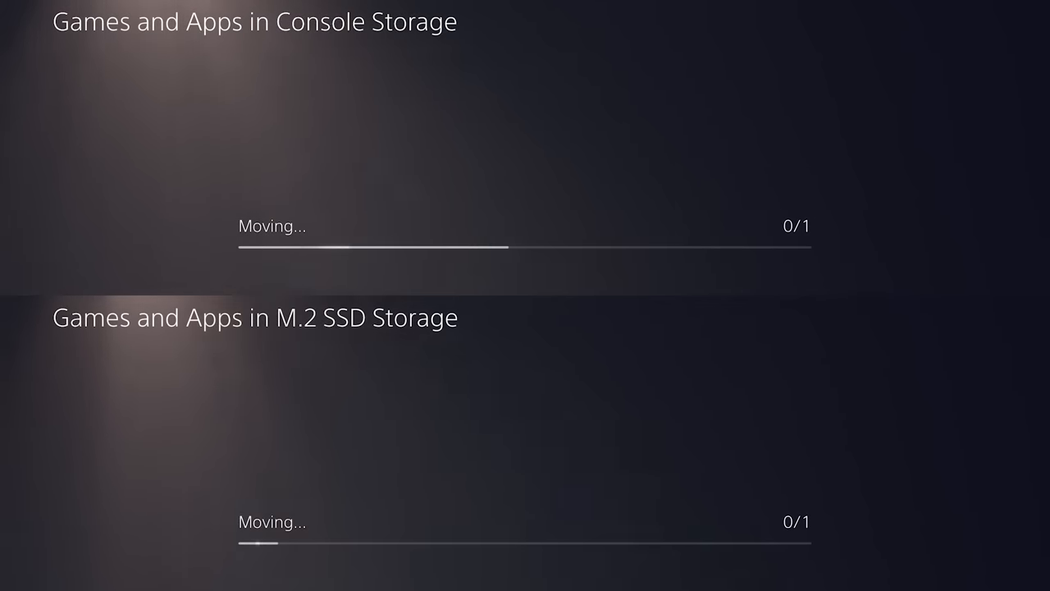